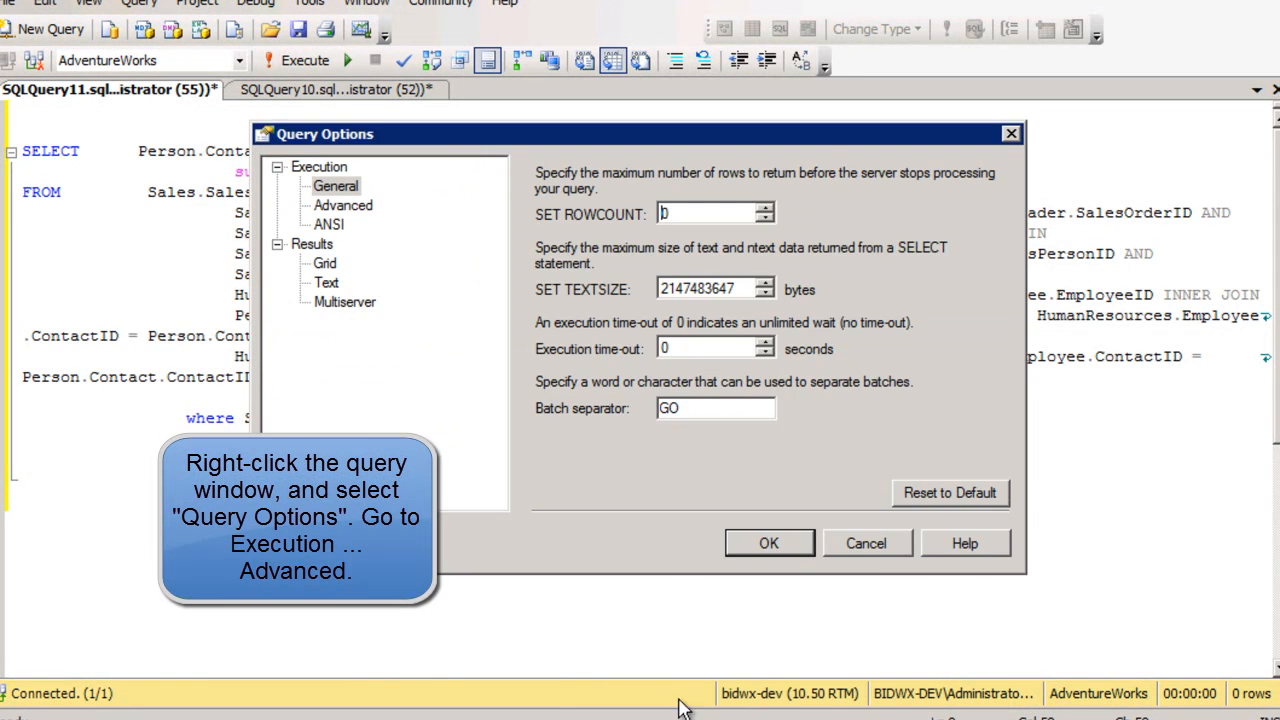
pyautogui.moveTo(356, 210)
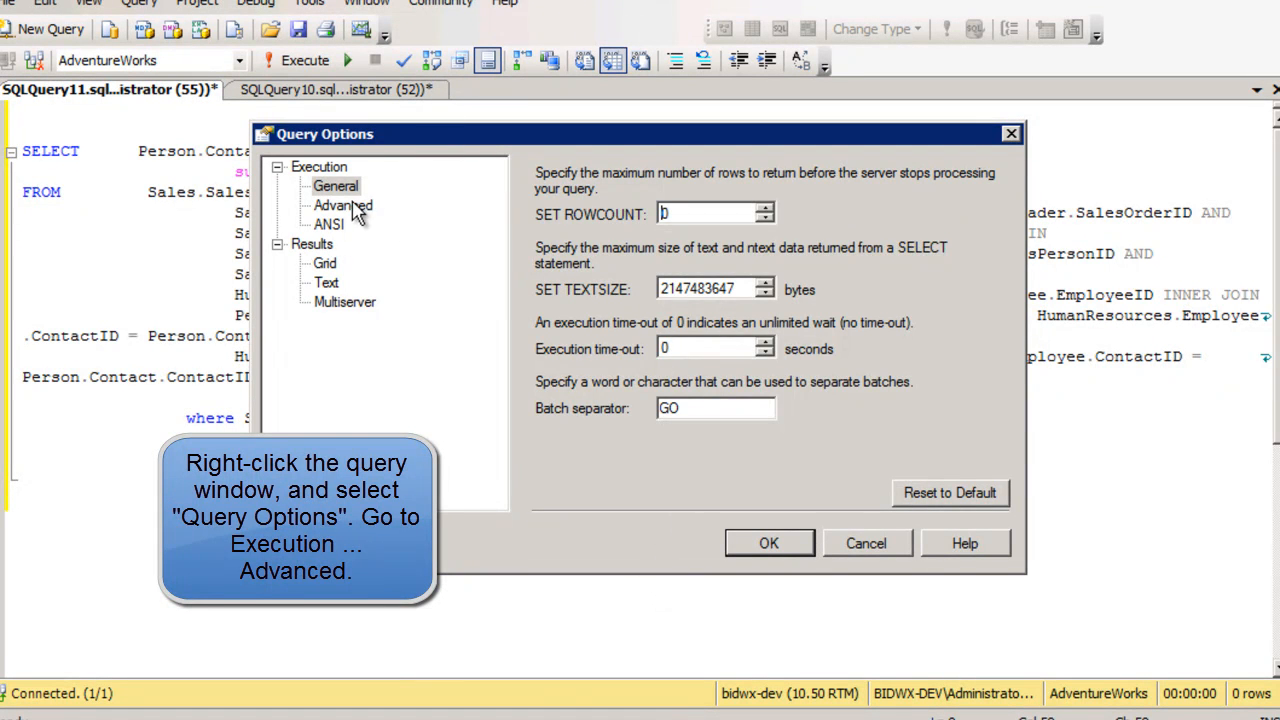
# Enable SET STATISTICS IO and TIME, run the multi-join sales query, and view its messages
pyautogui.click(342, 205)
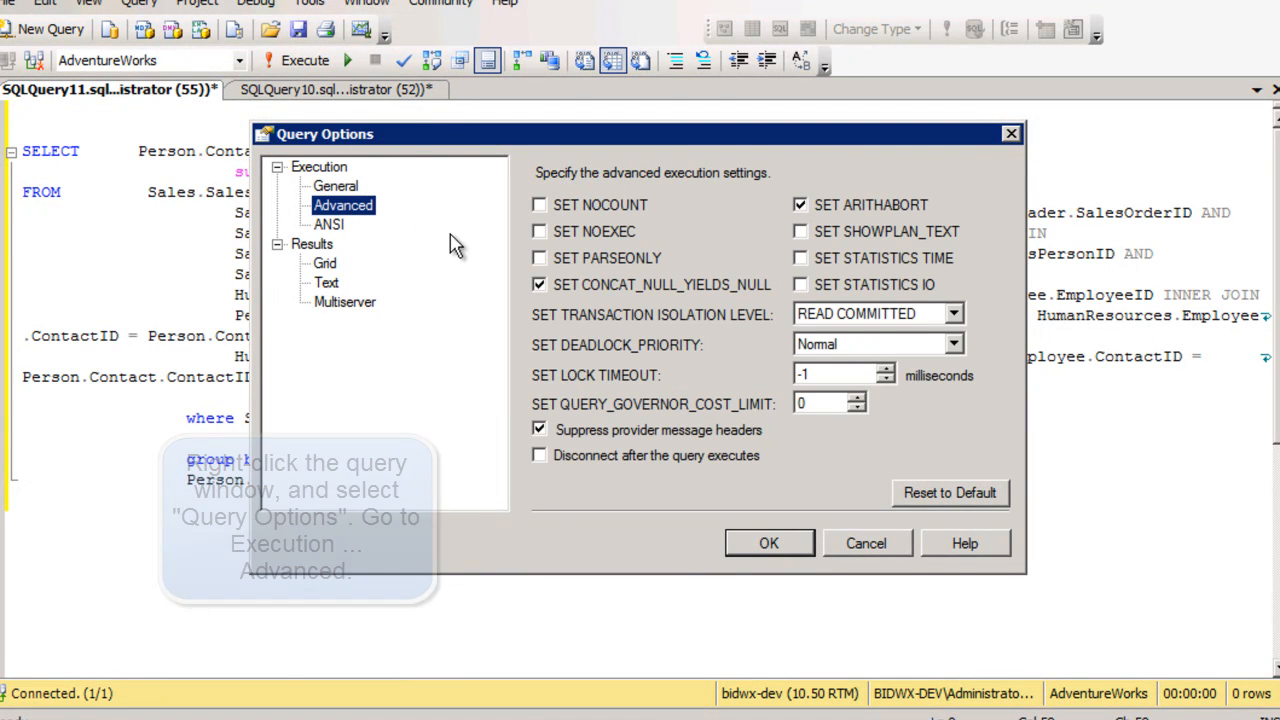
pyautogui.click(800, 284)
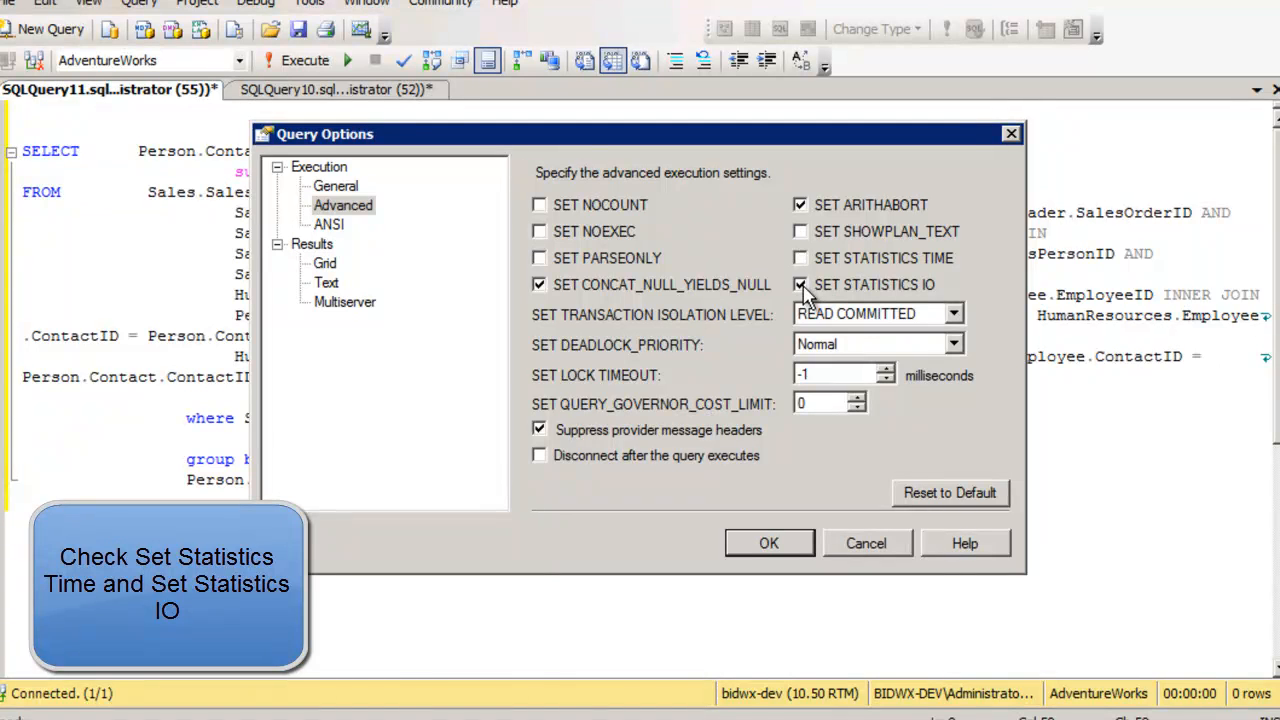
pyautogui.click(800, 258)
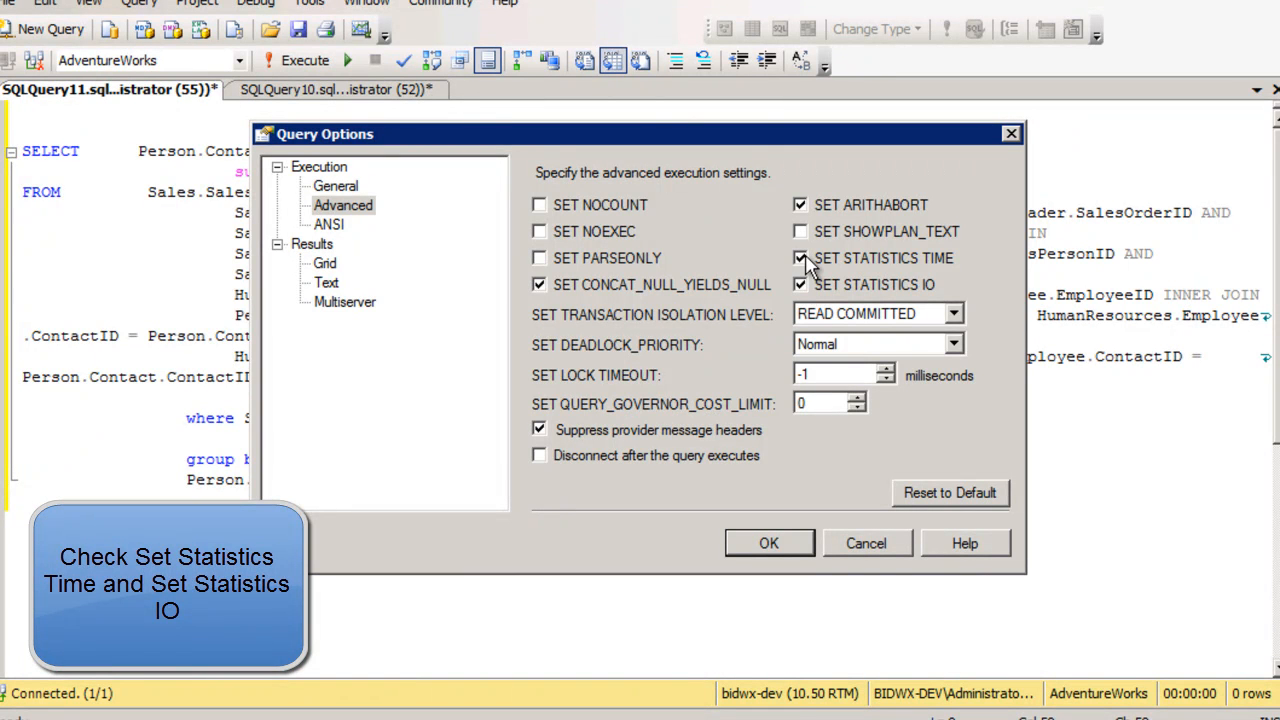
pyautogui.click(768, 543)
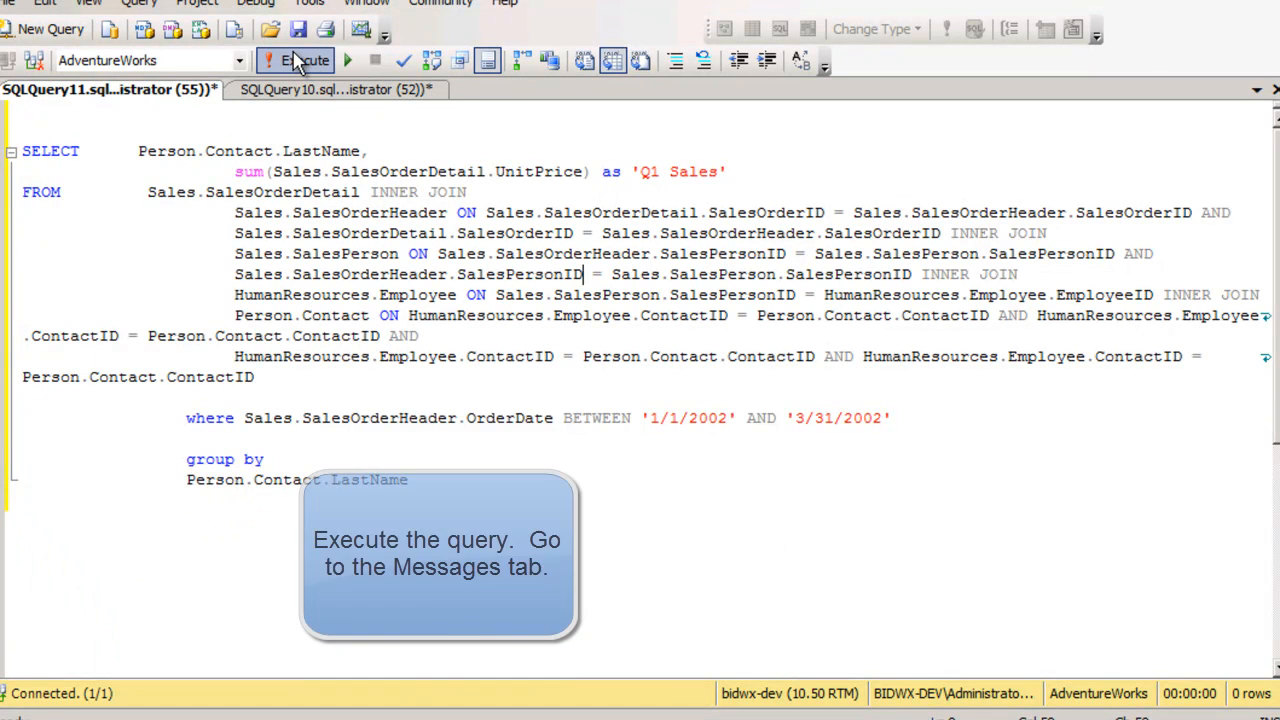
pyautogui.click(295, 61)
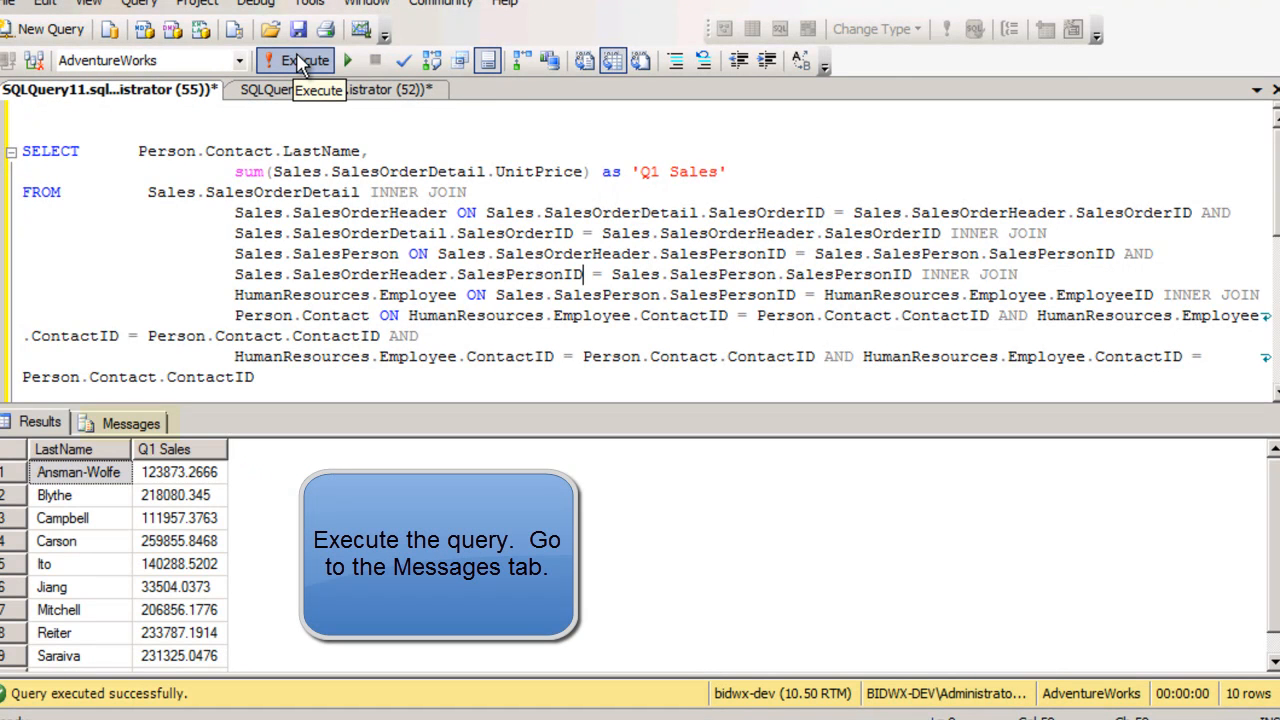
pyautogui.click(131, 422)
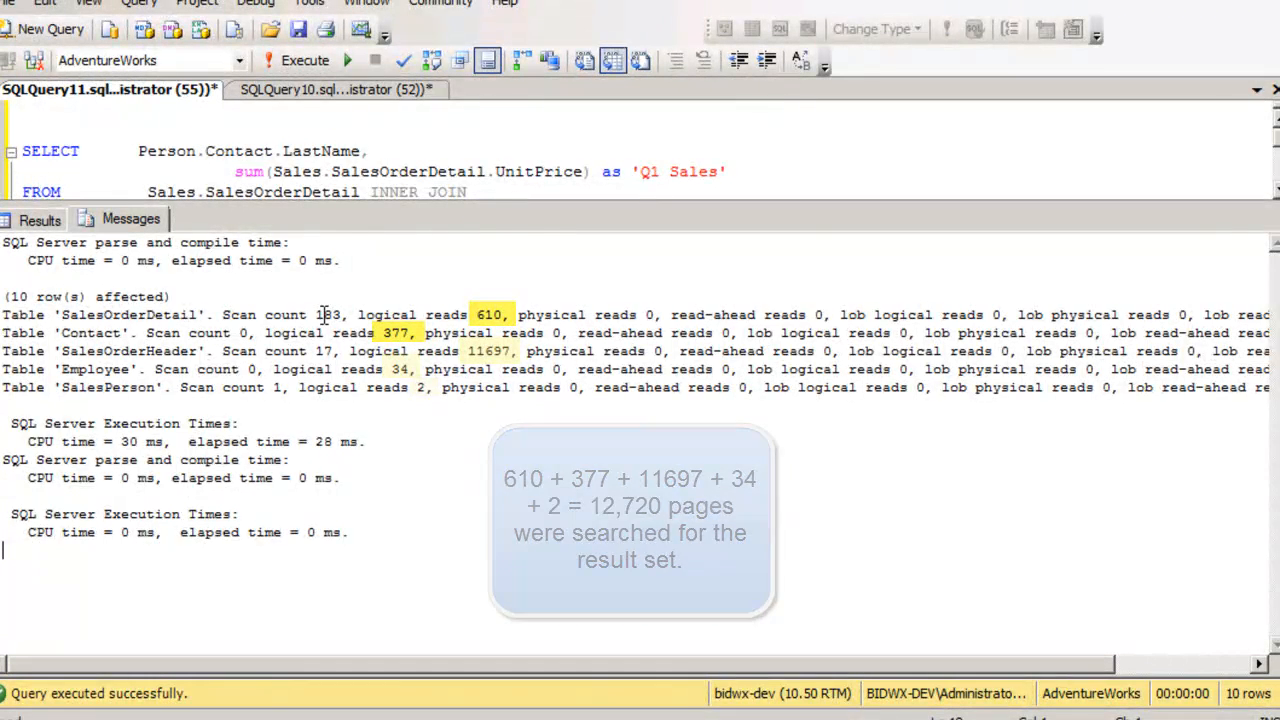
# Switch to the SQLQuery10 tab with the SalesCube Q1 sales query
pyautogui.click(335, 89)
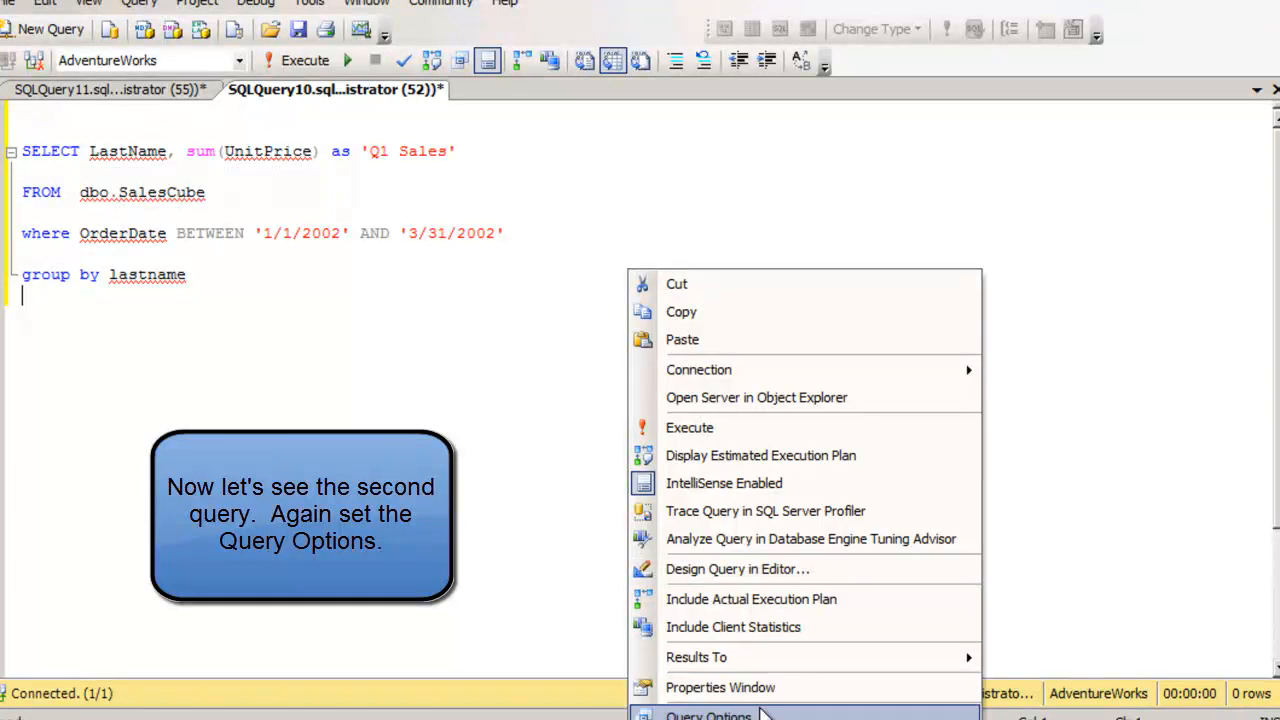
# Reopen the advanced execution query options for the SalesCube query, confirm them, and execute it
pyautogui.click(708, 715)
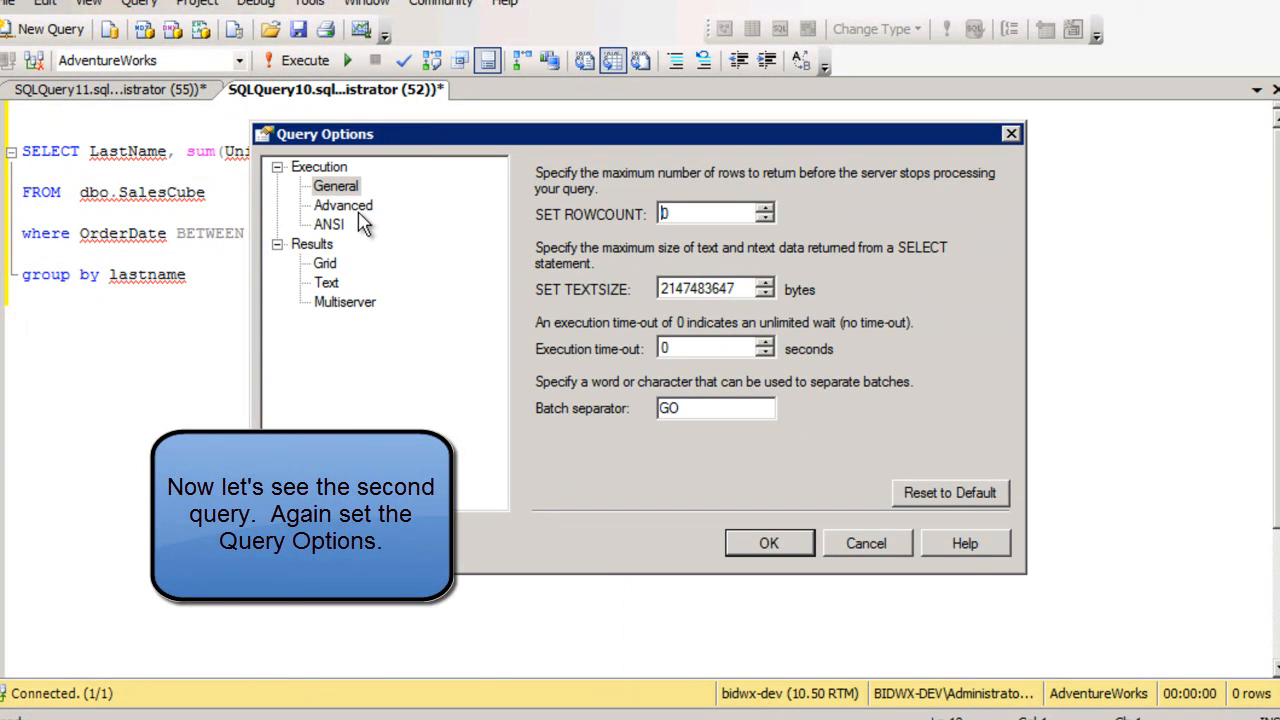
pyautogui.click(342, 205)
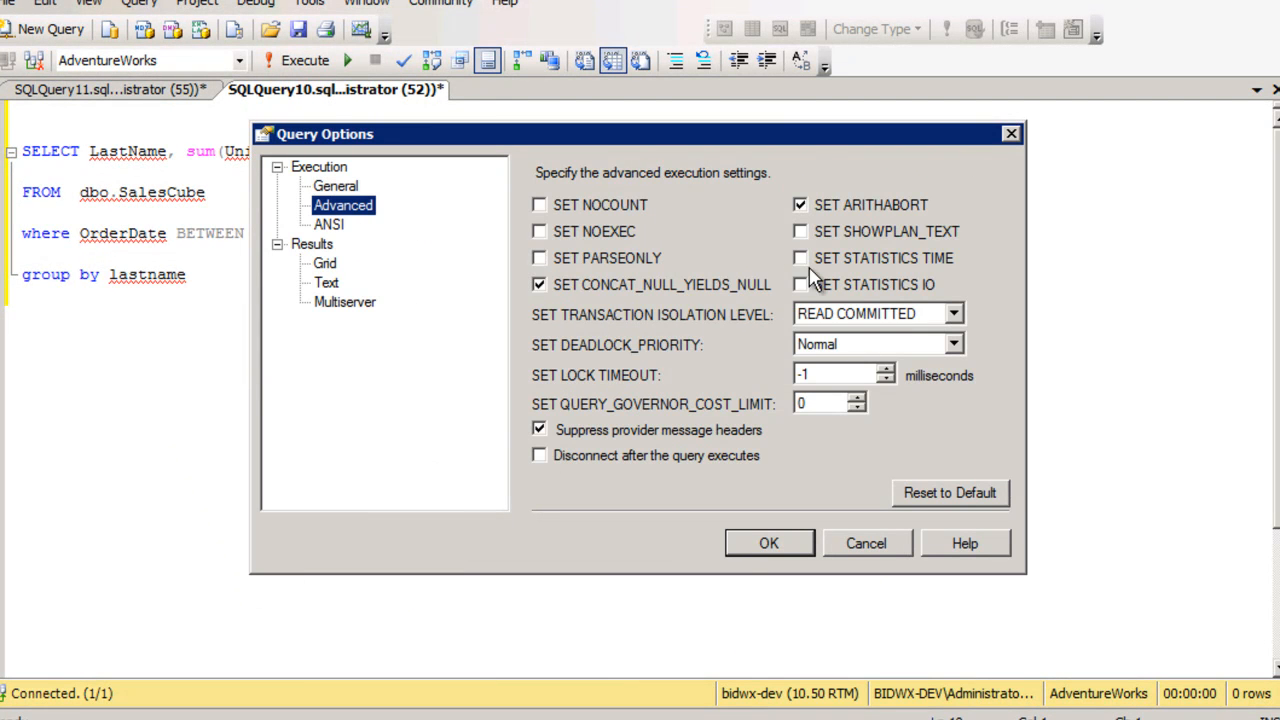
pyautogui.click(768, 543)
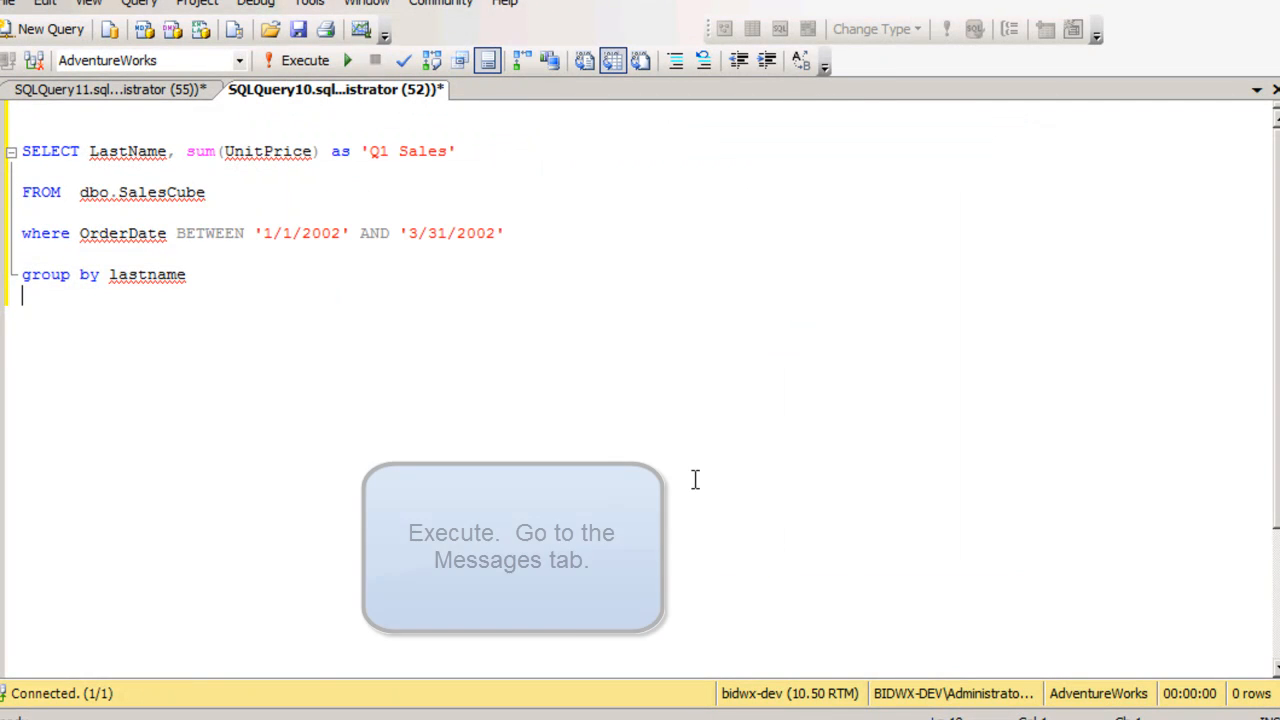
pyautogui.click(305, 60)
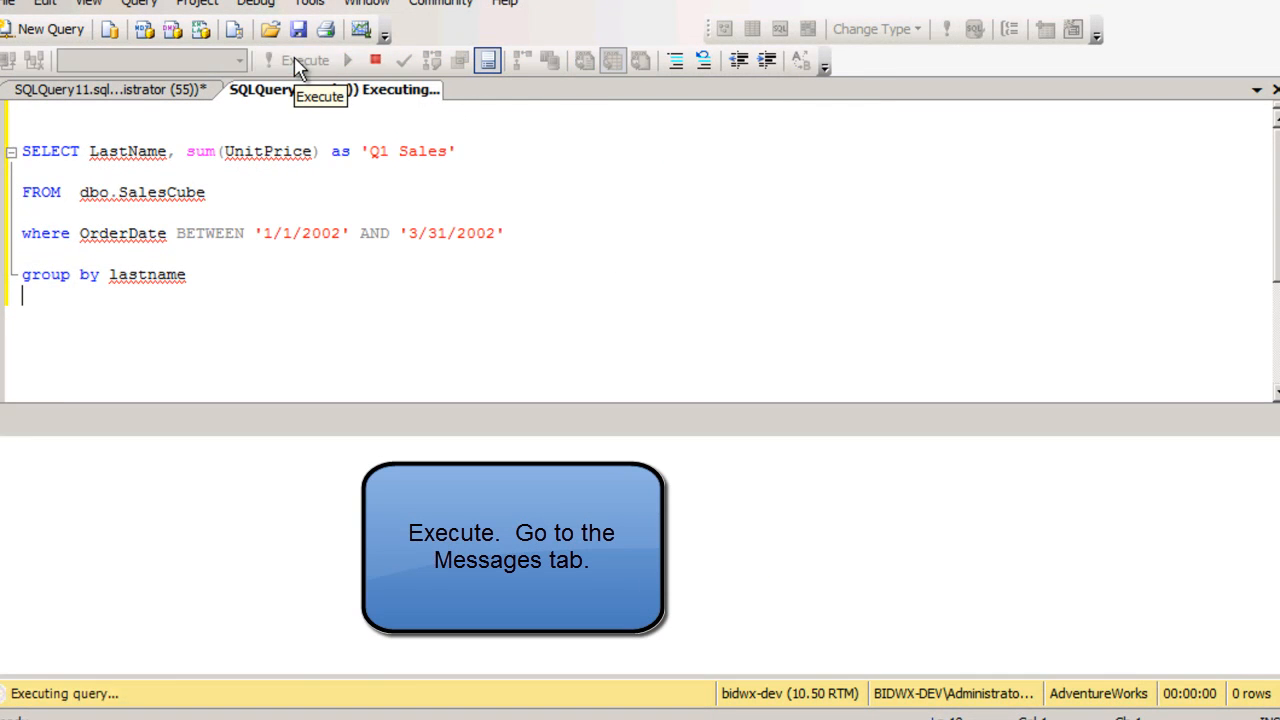